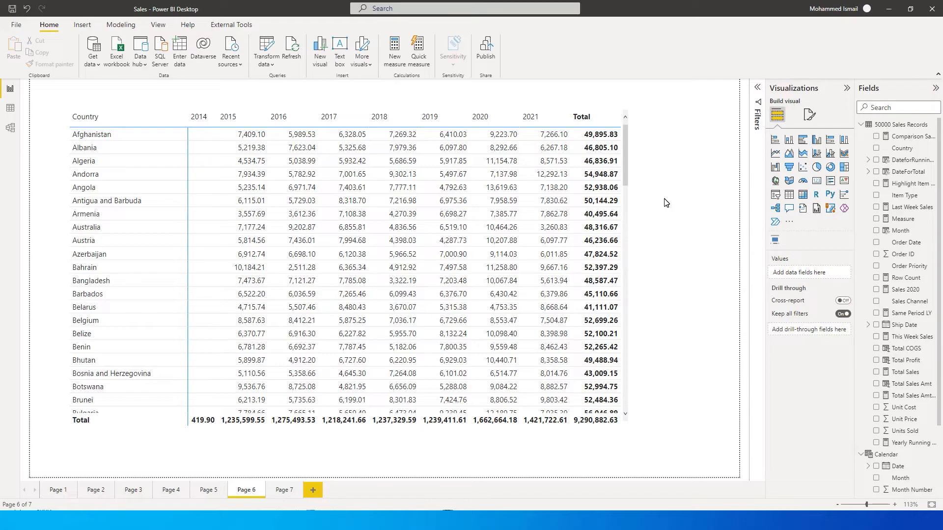
mouse_move(625, 107)
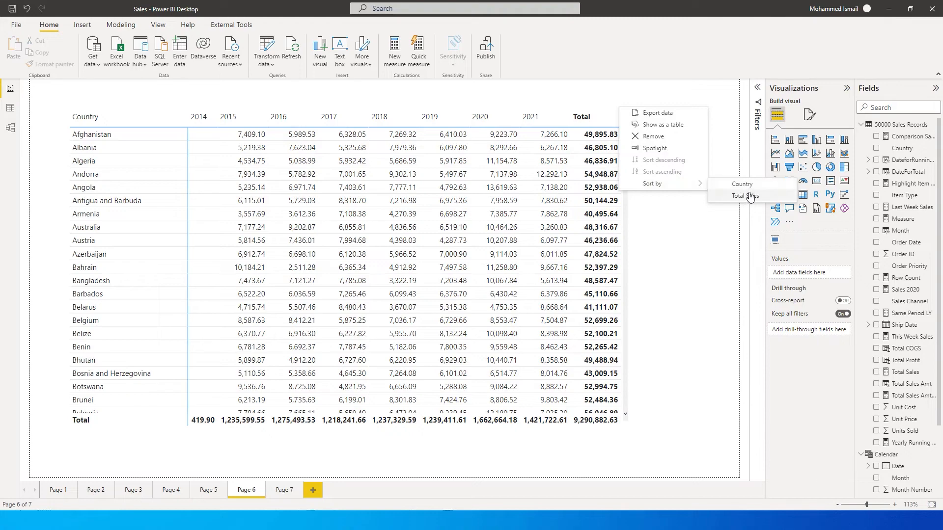
Add a new calculated column to the Calendar table from its Fields-pane options
click(744, 195)
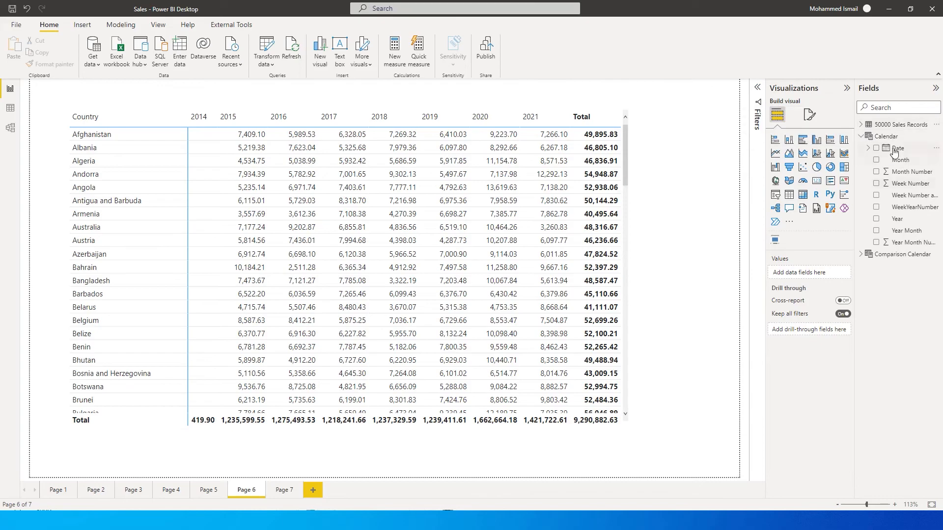
click(10, 128)
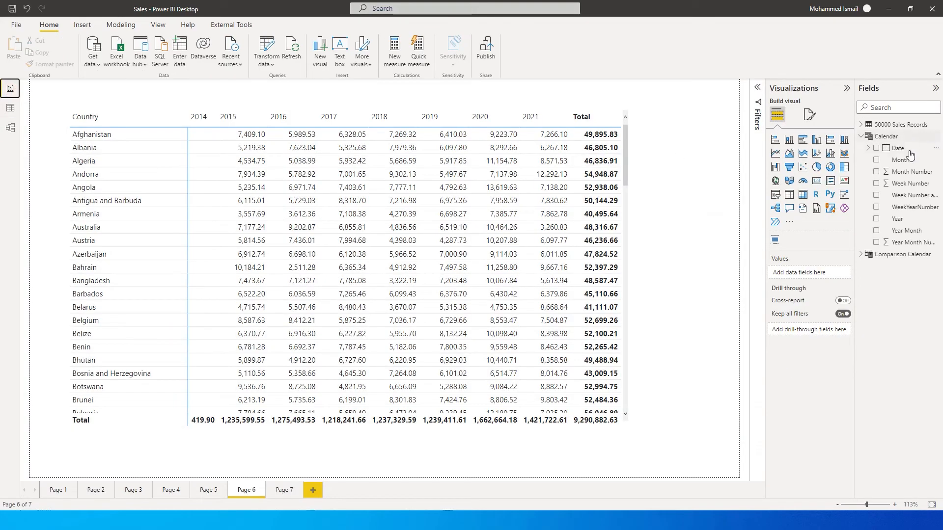
mouse_move(912, 130)
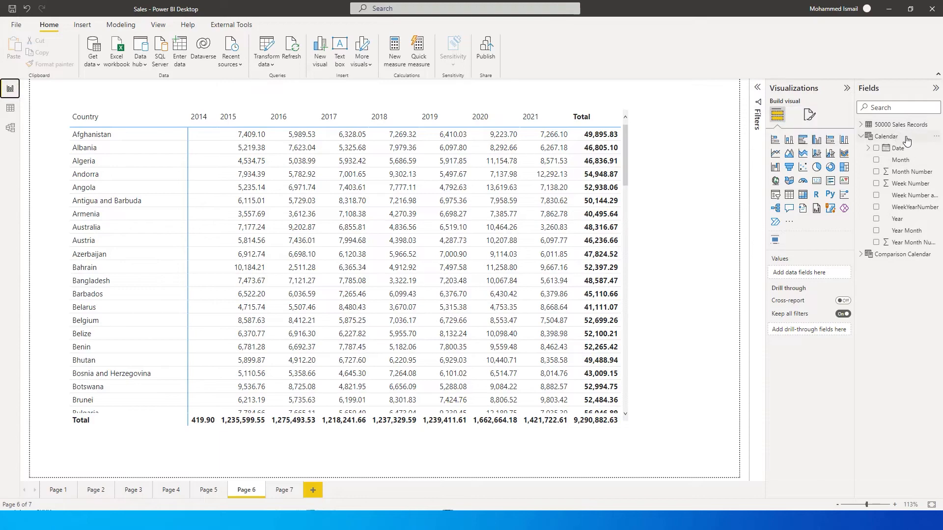
right_click(884, 136)
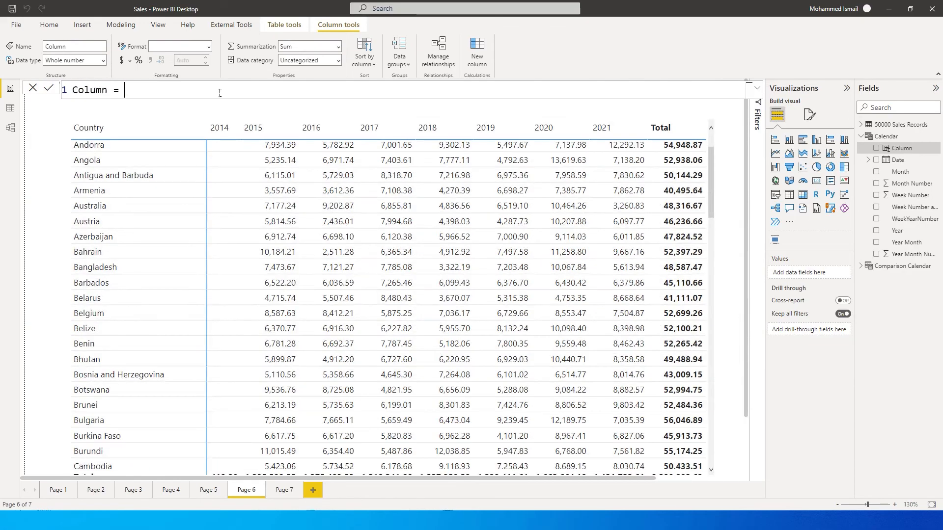
Define the column as SortYear = YEAR('Calendar'[Date])*-1 and select the sales matrix
double_click(94, 94)
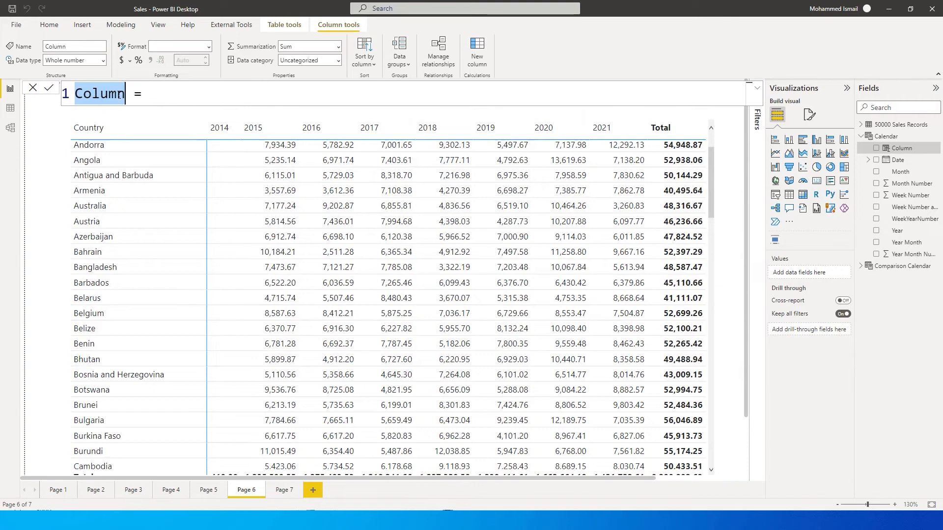
text(SortYear =)
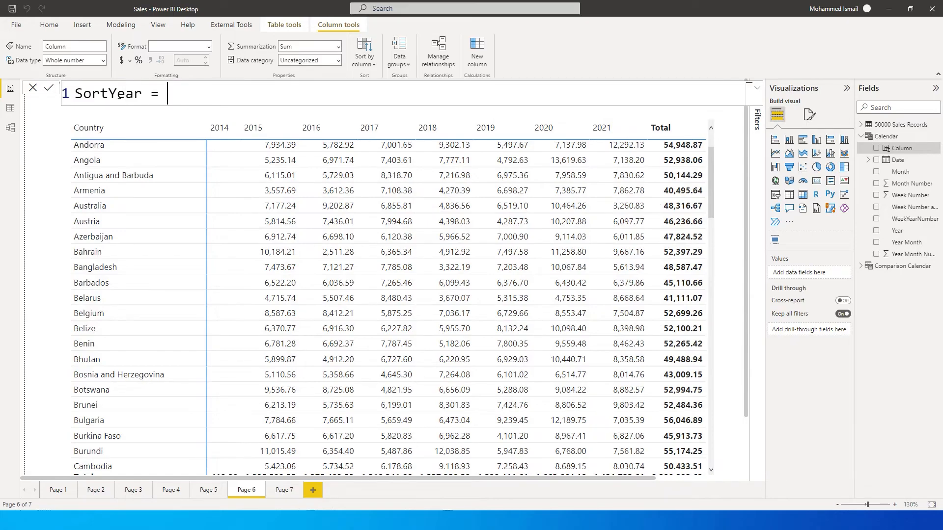
text(Year)
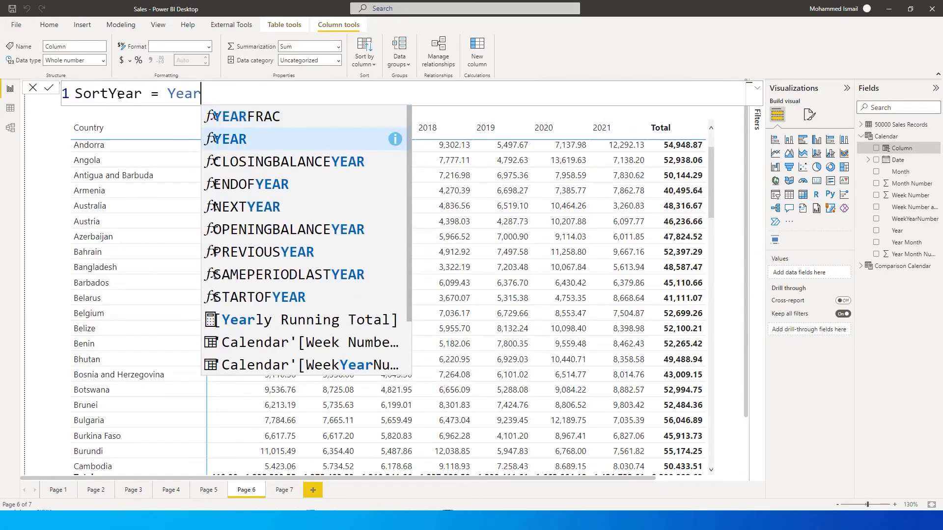
text(YEAR(Calendar'[Date)
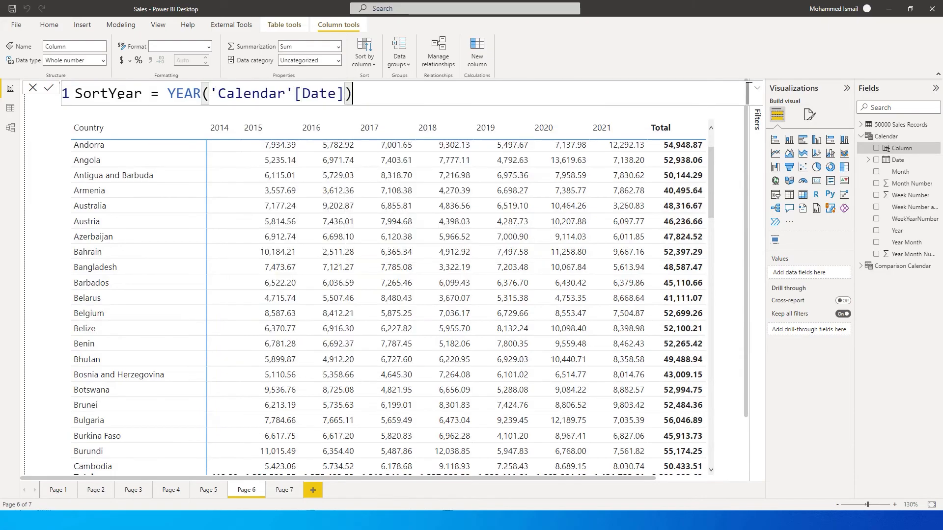
text(*)
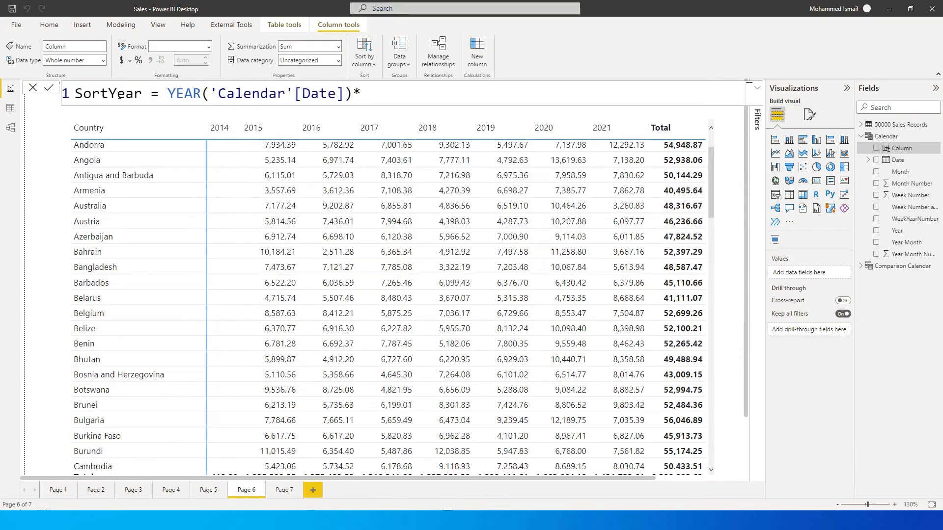
text(-1)
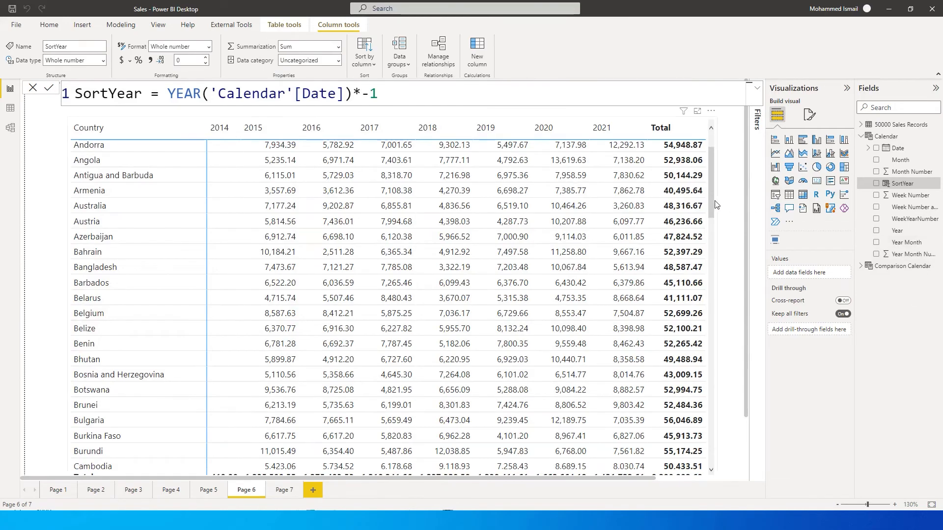
click(897, 230)
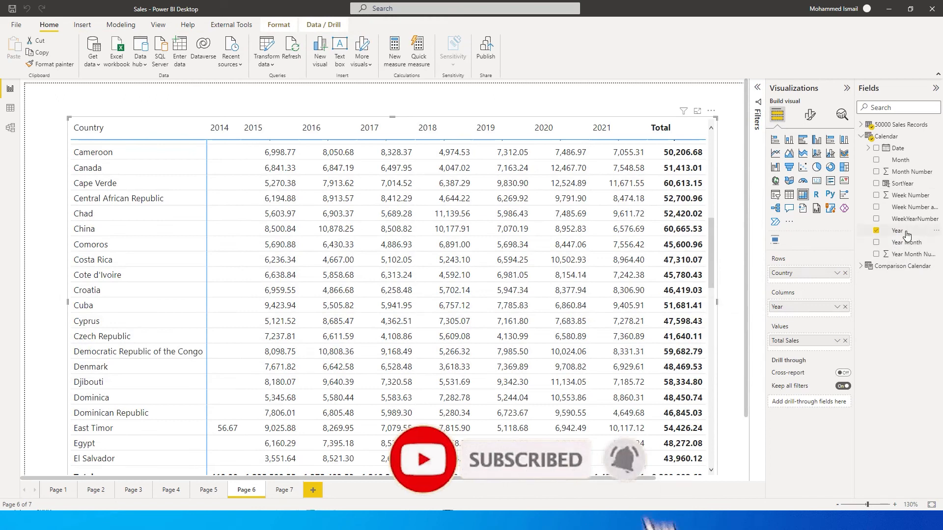
Sort the Year field by SortYear so the matrix runs from 2021 down to 2014
click(898, 231)
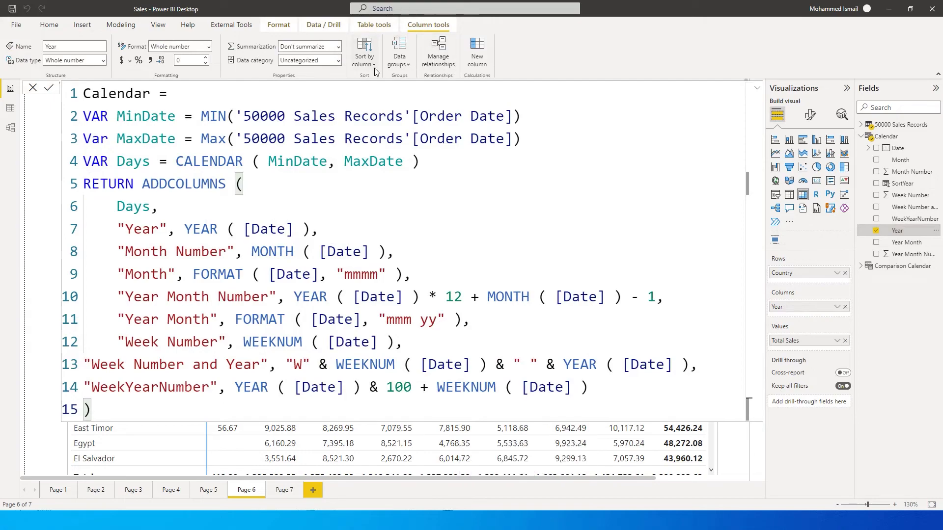
click(364, 51)
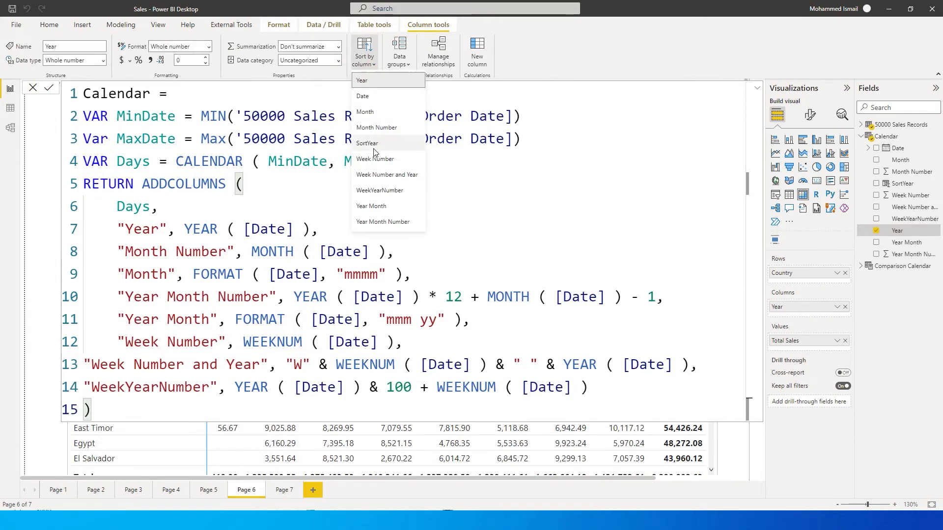
click(271, 261)
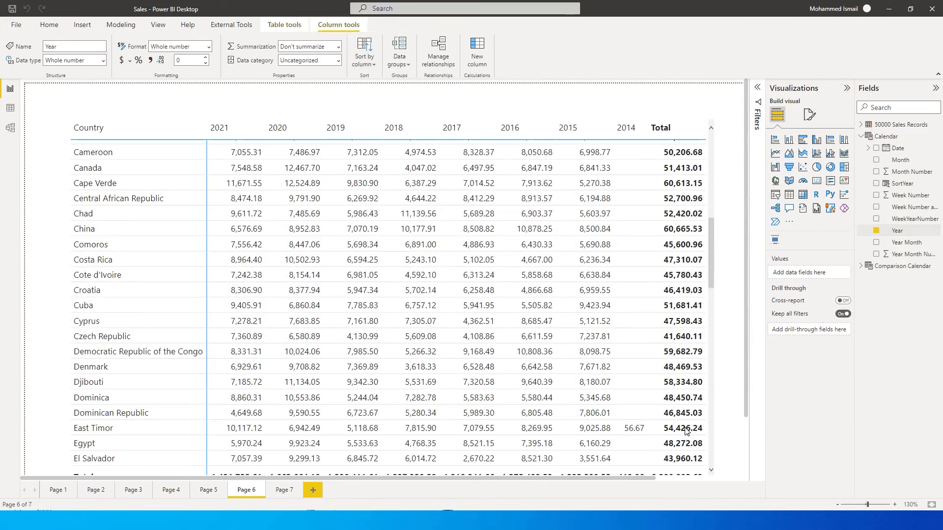
click(49, 25)
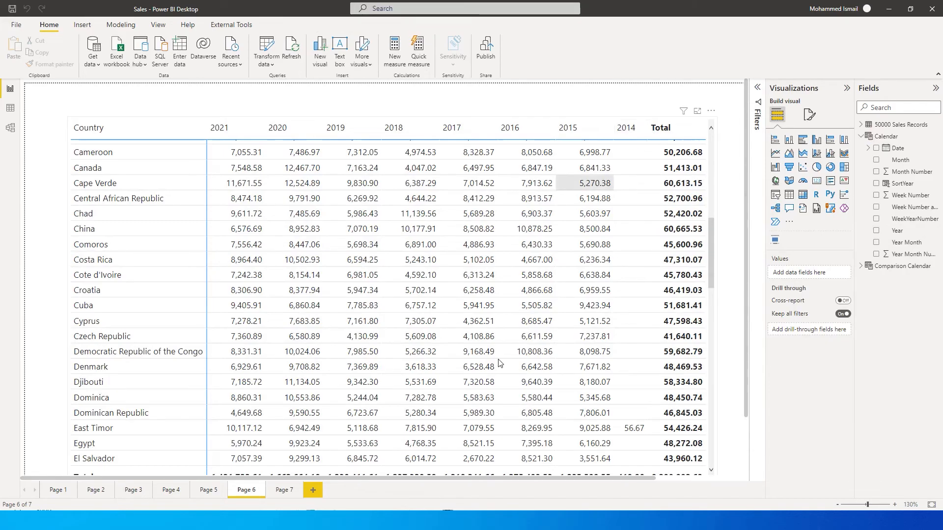
Hide the Total column of the sales channel matrix by switching Column subtotals off
click(283, 490)
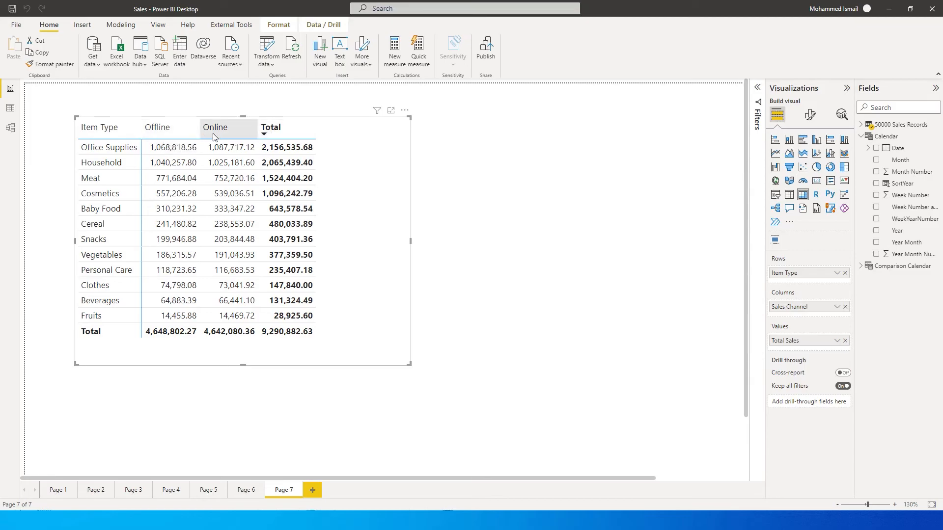
click(169, 127)
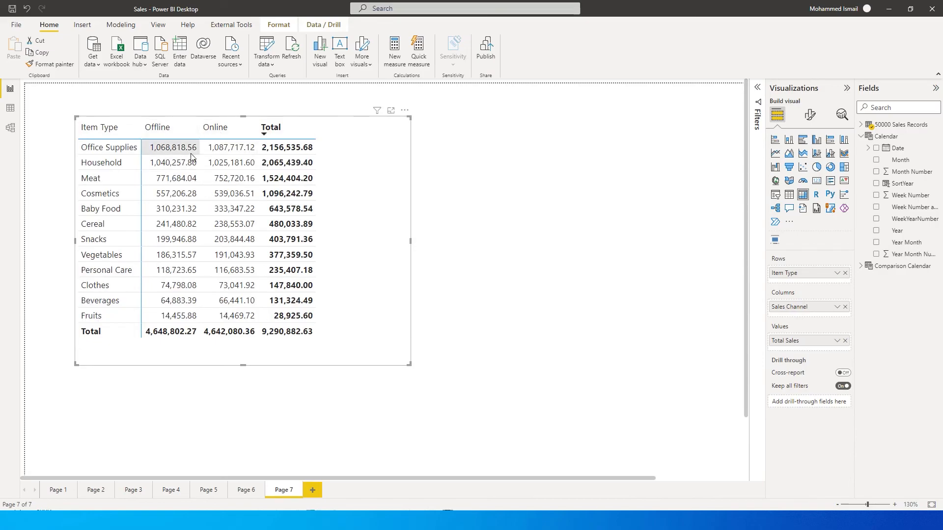
click(809, 114)
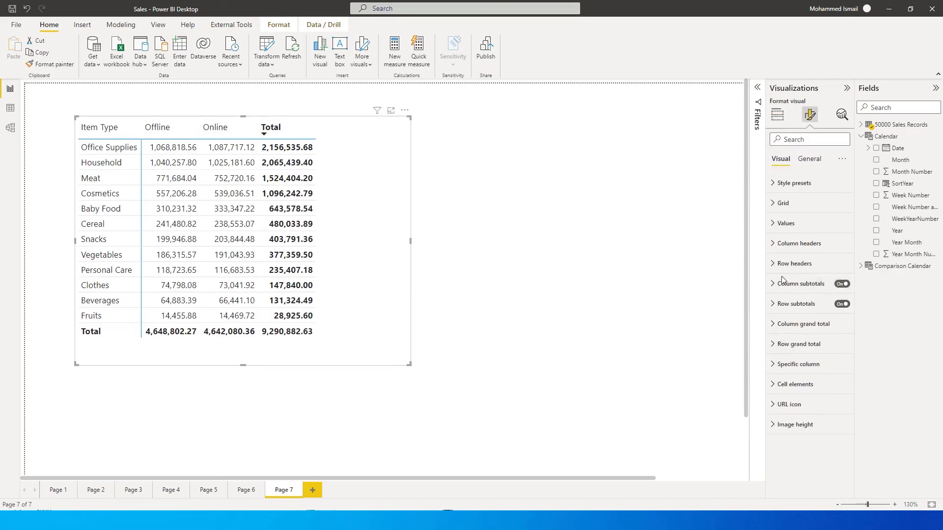
click(842, 283)
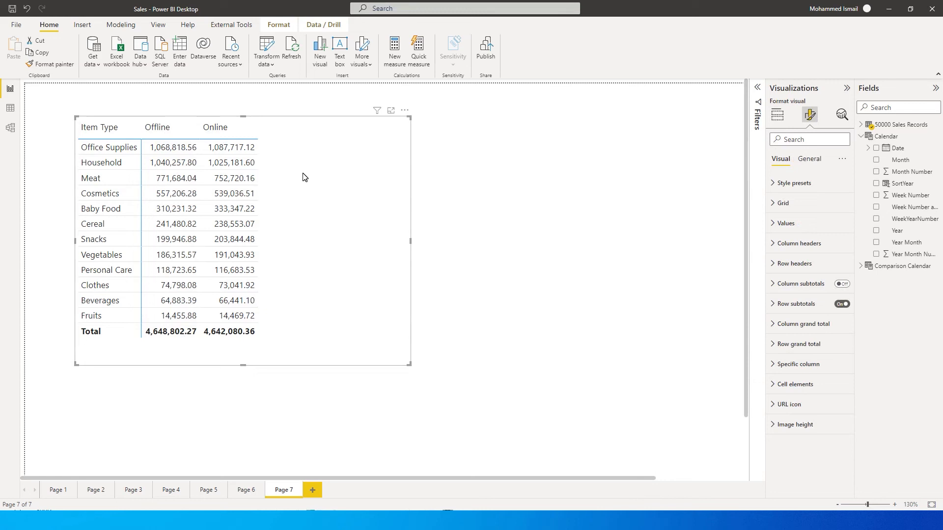
Start a new measure from the Home ribbon
click(937, 124)
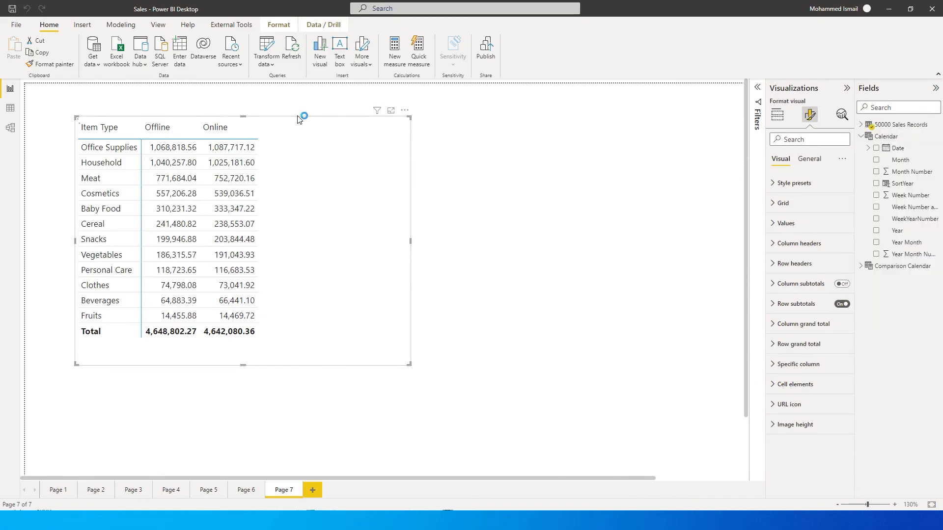
click(393, 49)
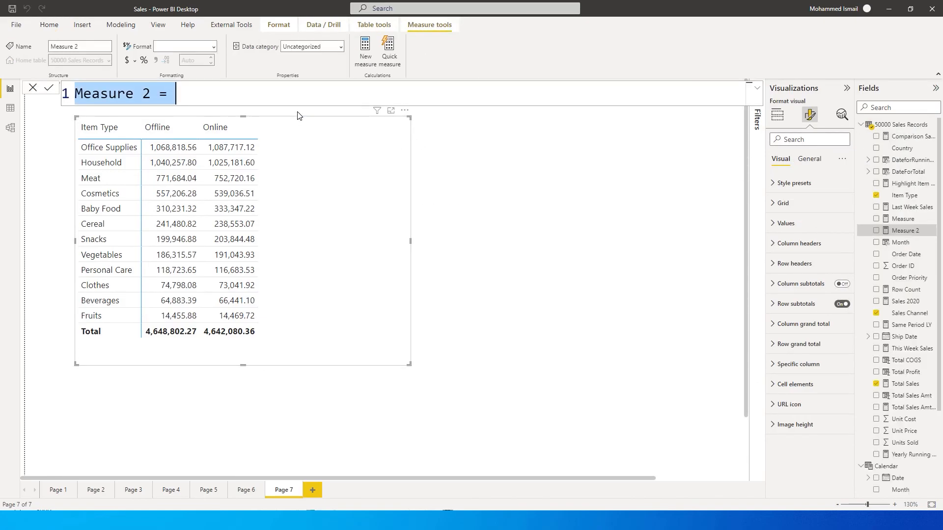
Write OfflineSales = CALCULATE([Total Sales], FILTER on '50000 Sales Records'[Sales Channel] = "Offline")
text(Off)
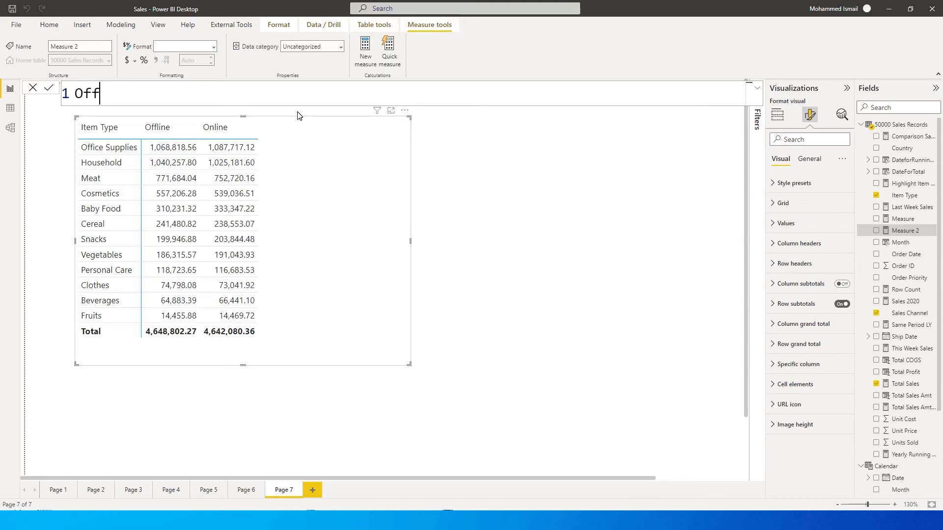
text(lines)
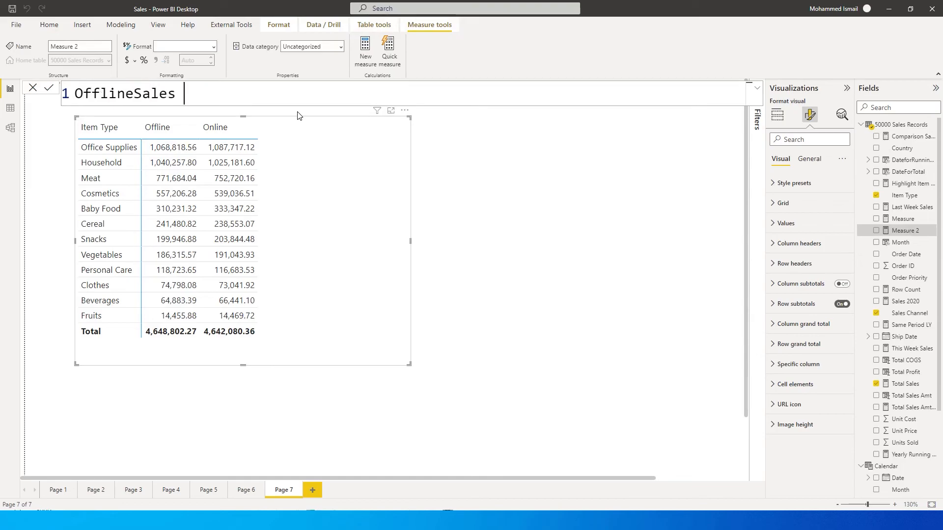
text(= CALCULATE()
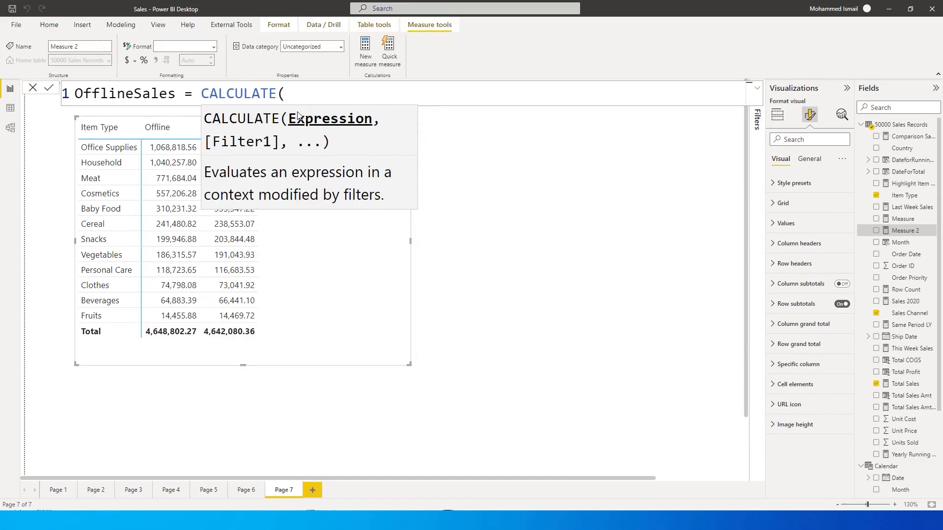
text(tot)
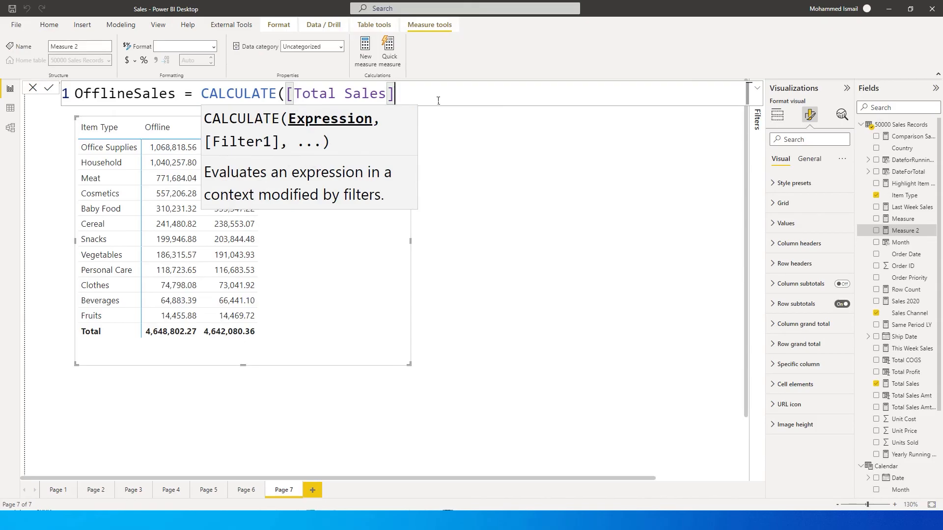
text(,)
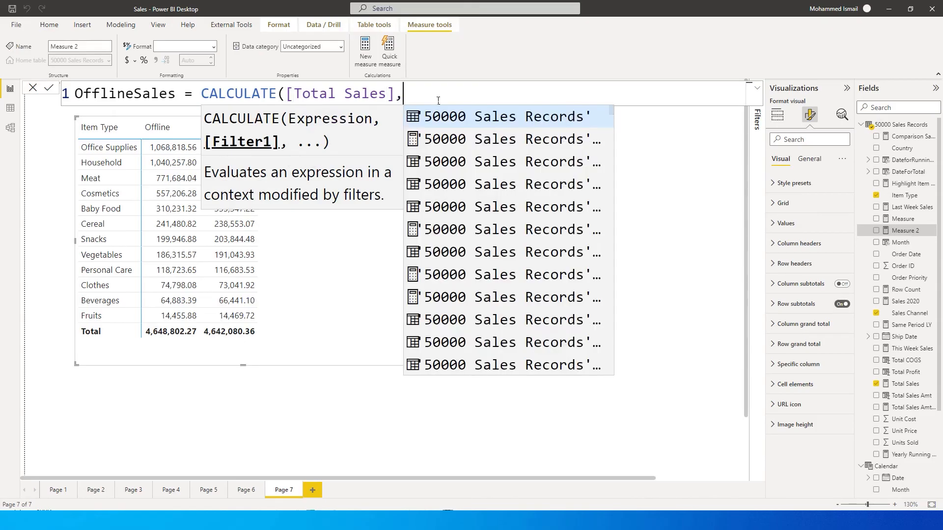
text(FILTER('50000 Sales Records',)
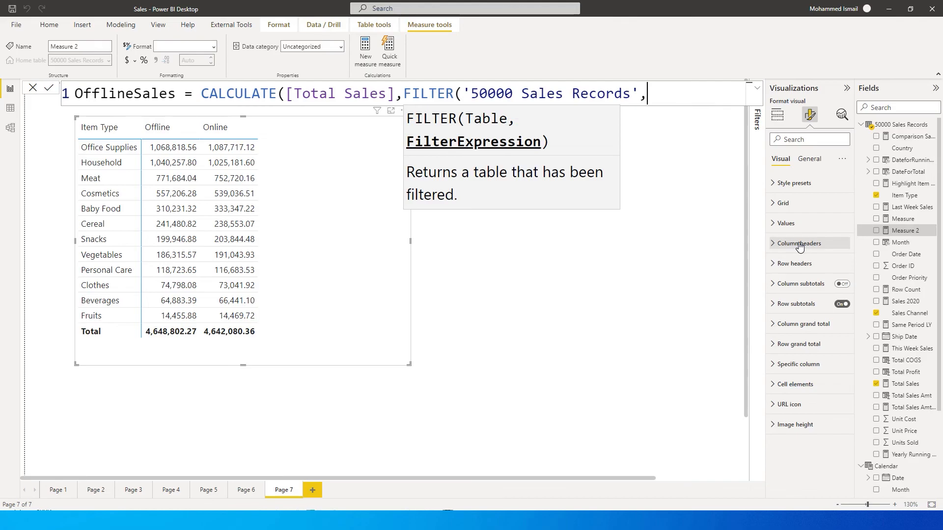
text(sales)
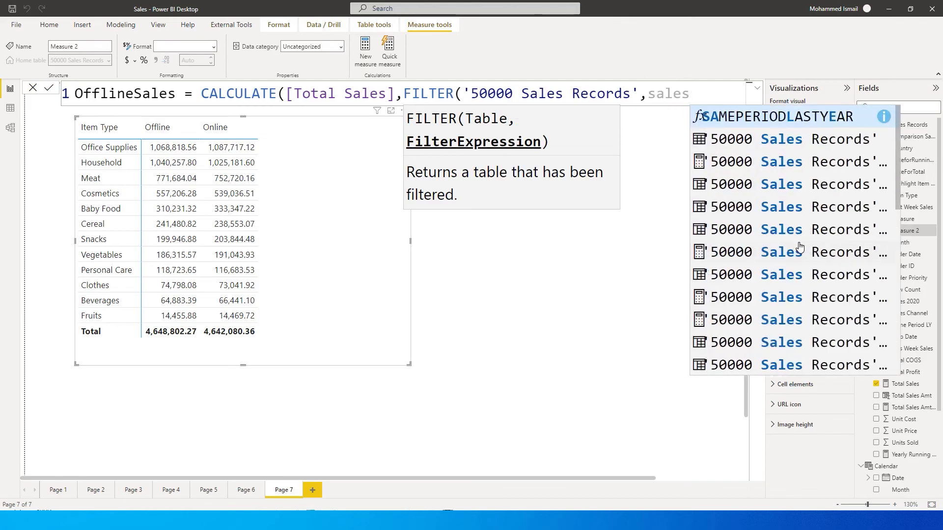
text(cha)
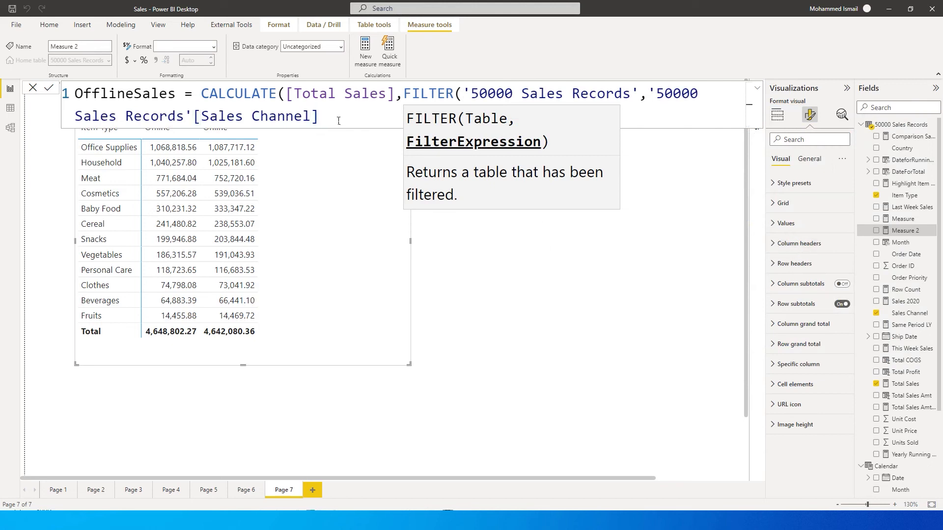
text(=)
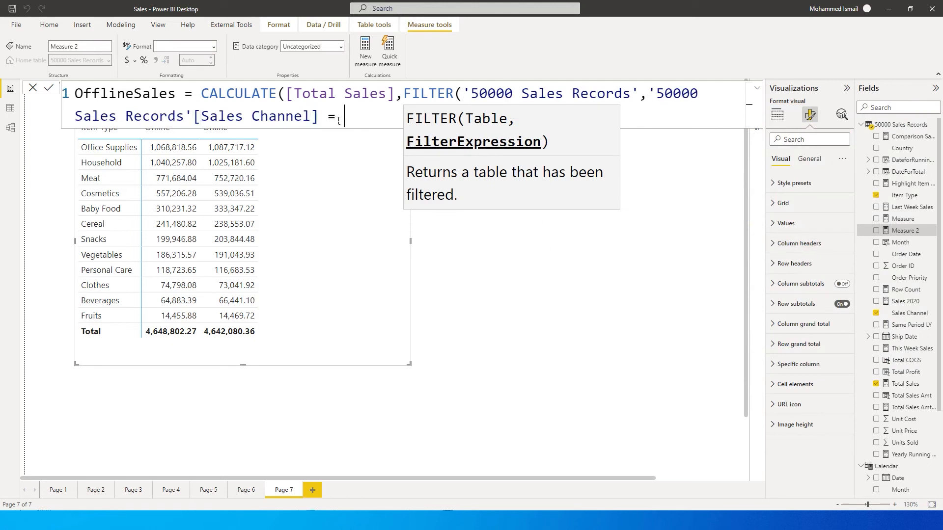
text("Offline)
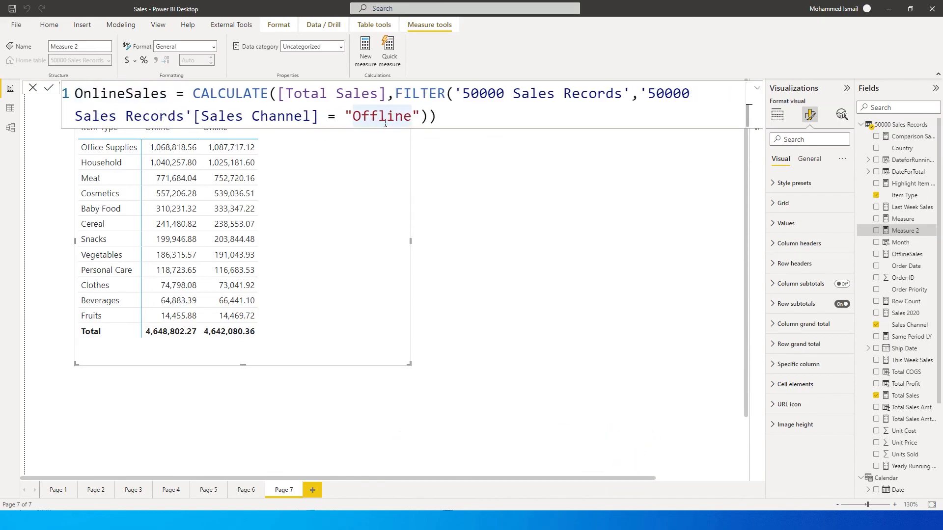
Create the OnlineSales measure filtering Total Sales to the Online channel
text(Online)
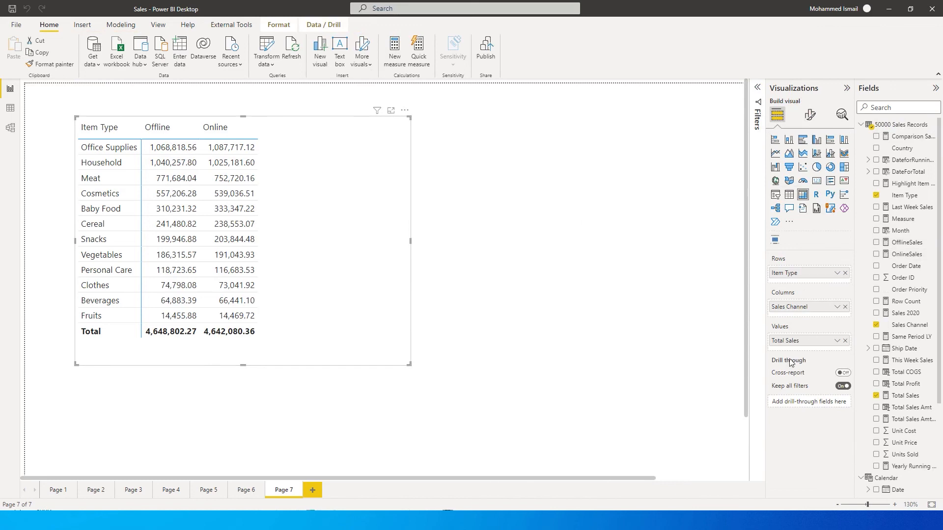
Show OfflineSales and OnlineSales by item type in the matrix, sorted by OfflineSales descending
click(845, 308)
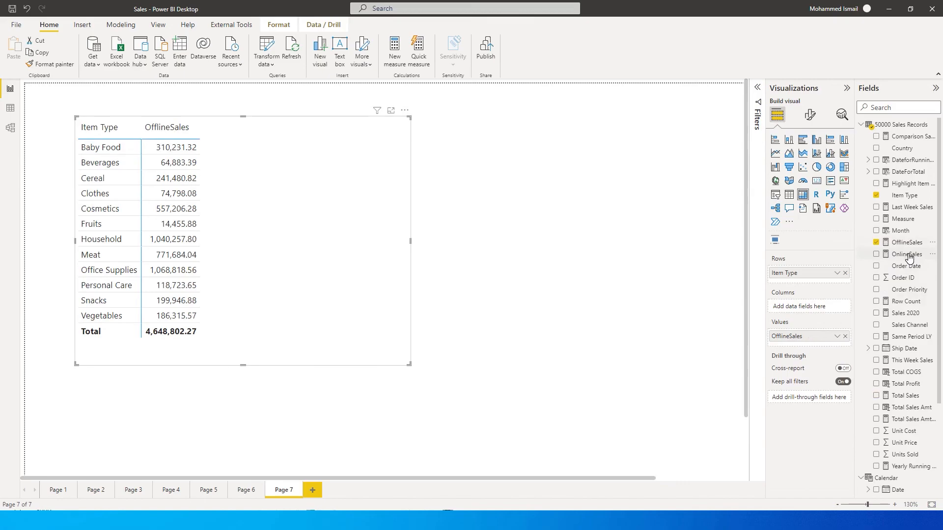
click(876, 254)
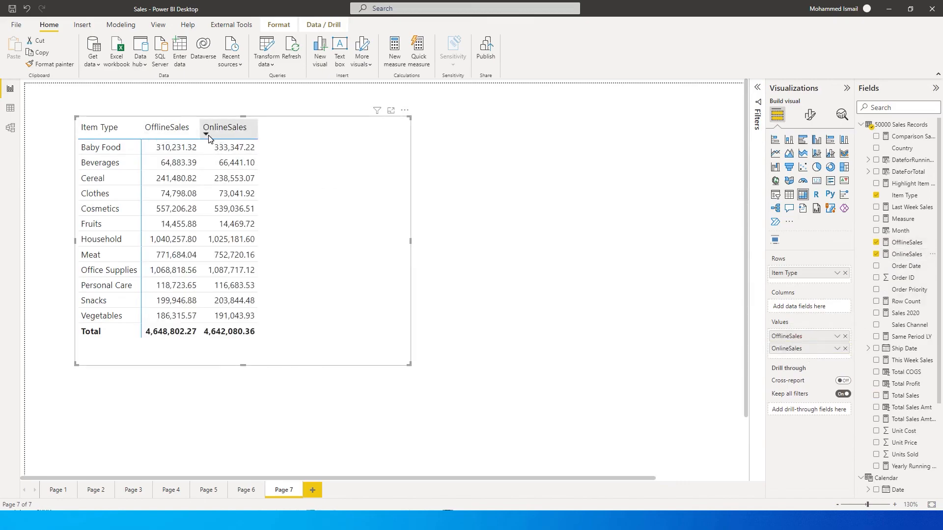
click(182, 128)
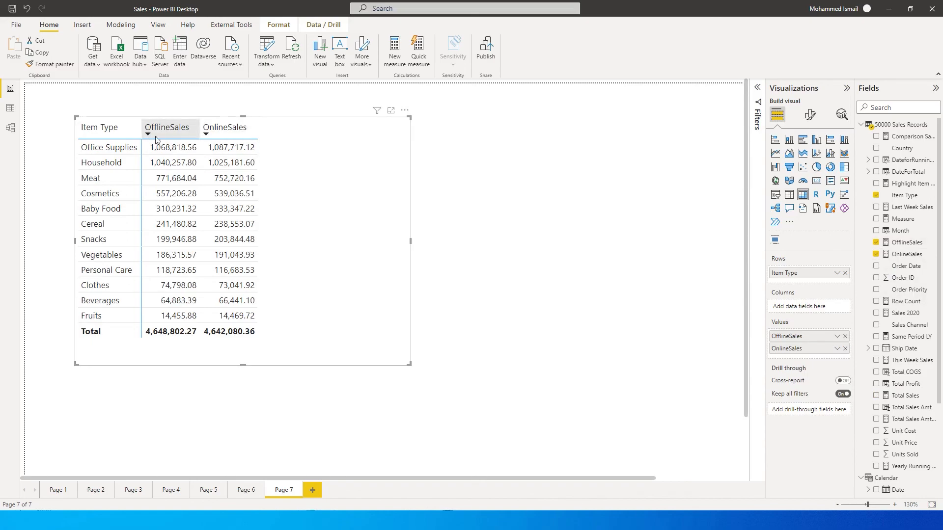